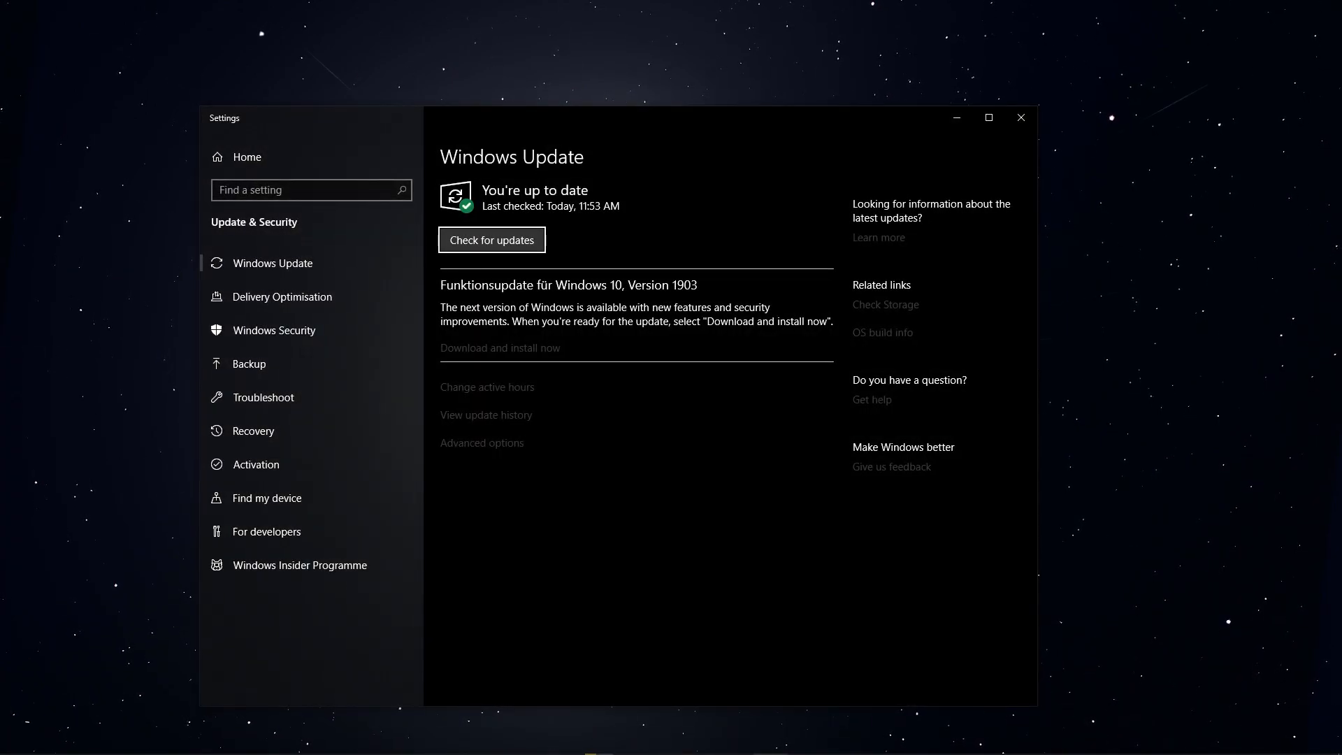
{"action": "mouse_move", "coordinate": [491, 240]}
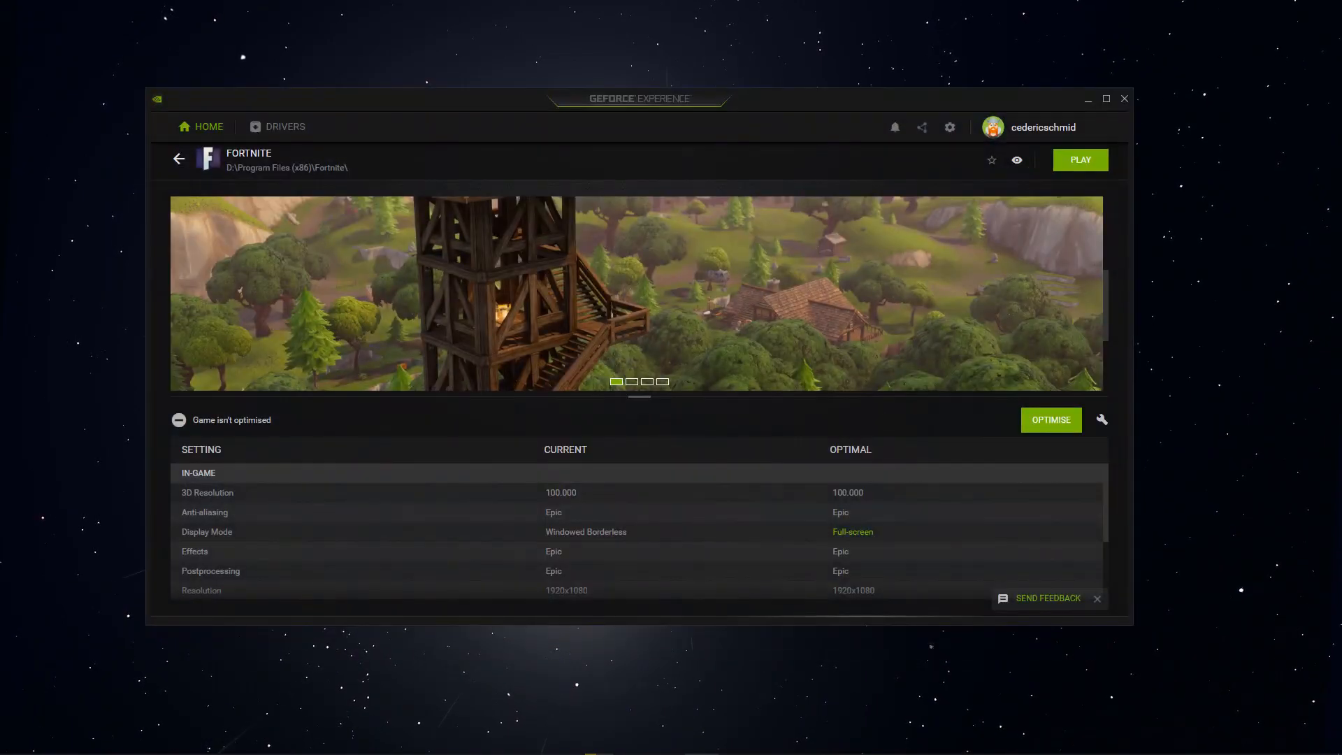
{"action": "mouse_move", "coordinate": [185, 117]}
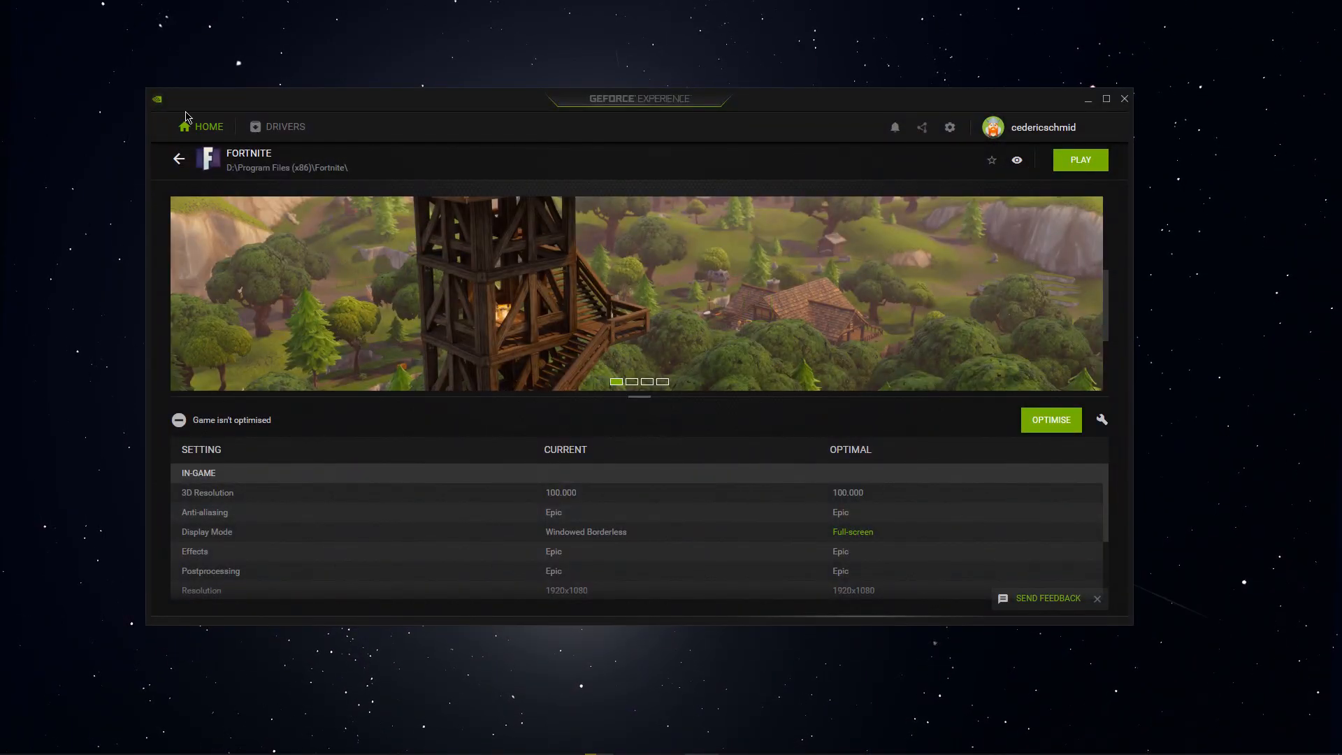
- Check the Drivers tab for Game Ready Driver 431.60, then go back to the games library
{"action": "left_click", "coordinate": [179, 159]}
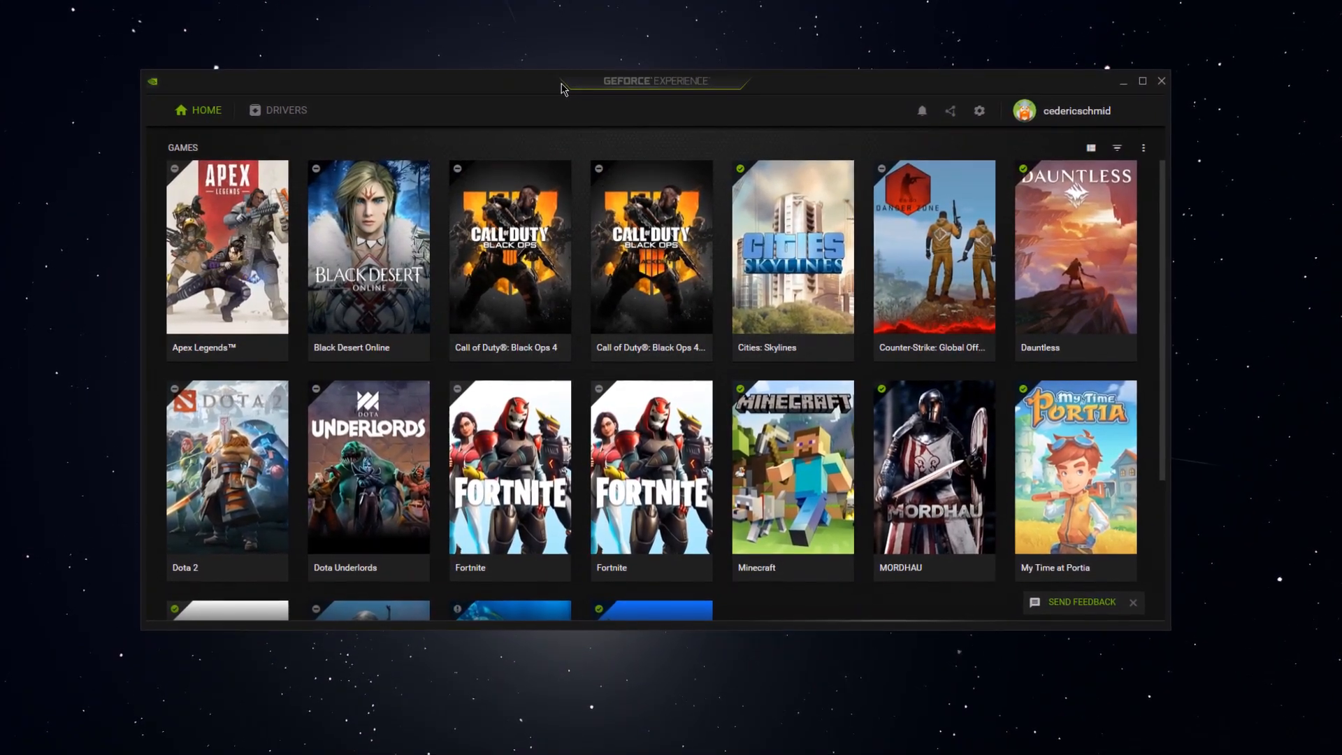
{"action": "left_click", "coordinate": [277, 110]}
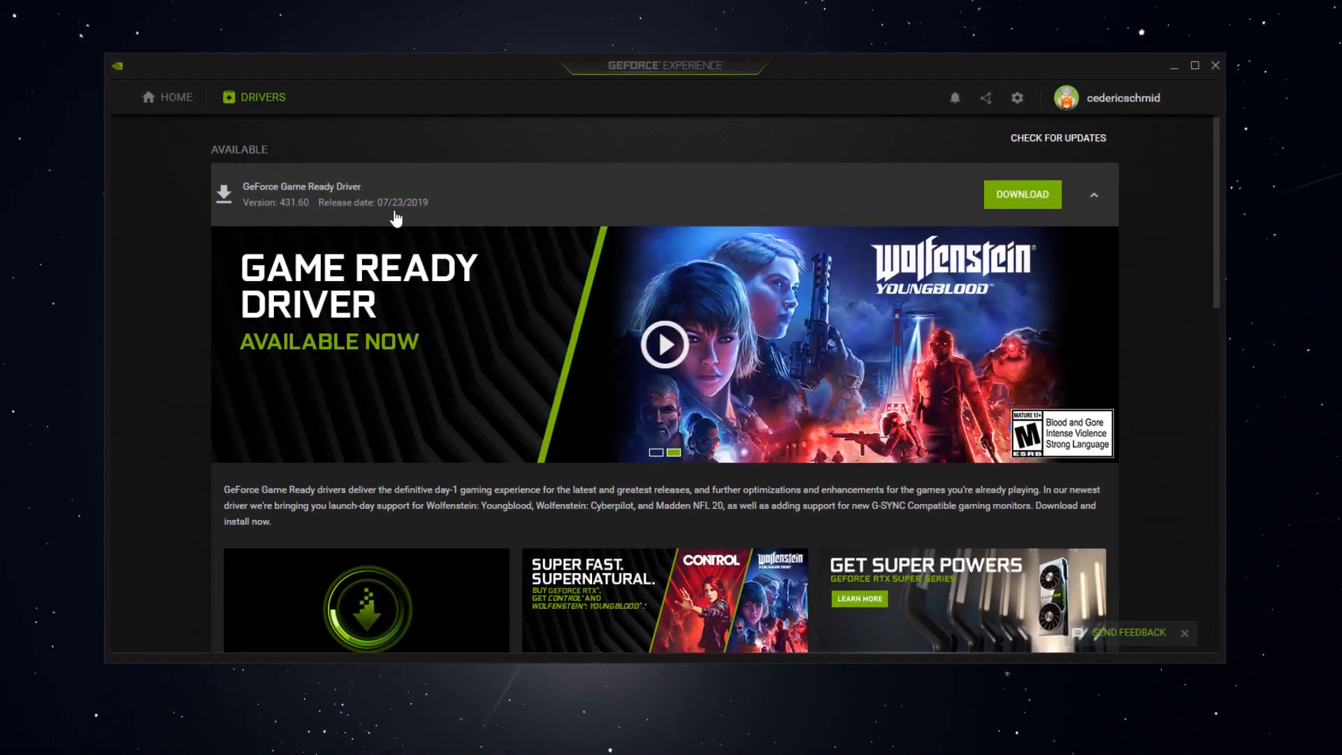
{"action": "left_click", "coordinate": [167, 97]}
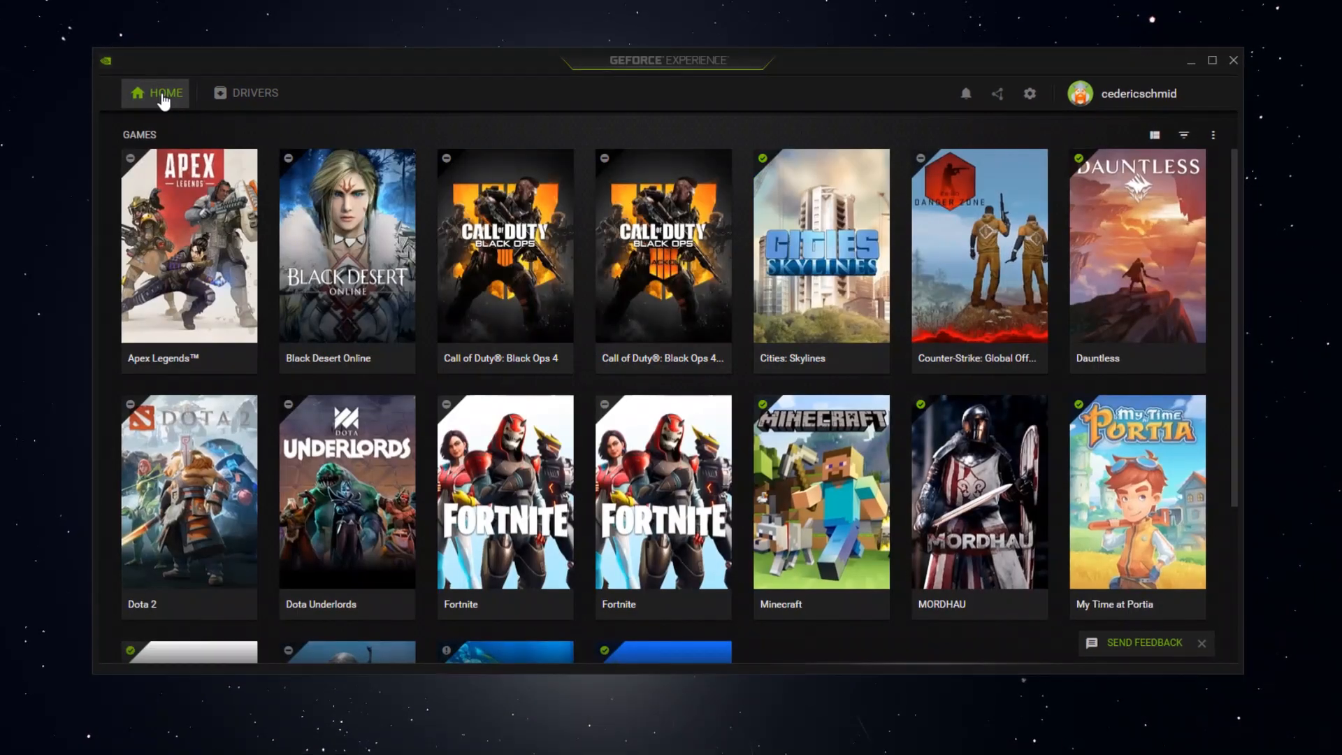
{"action": "mouse_move", "coordinate": [504, 514]}
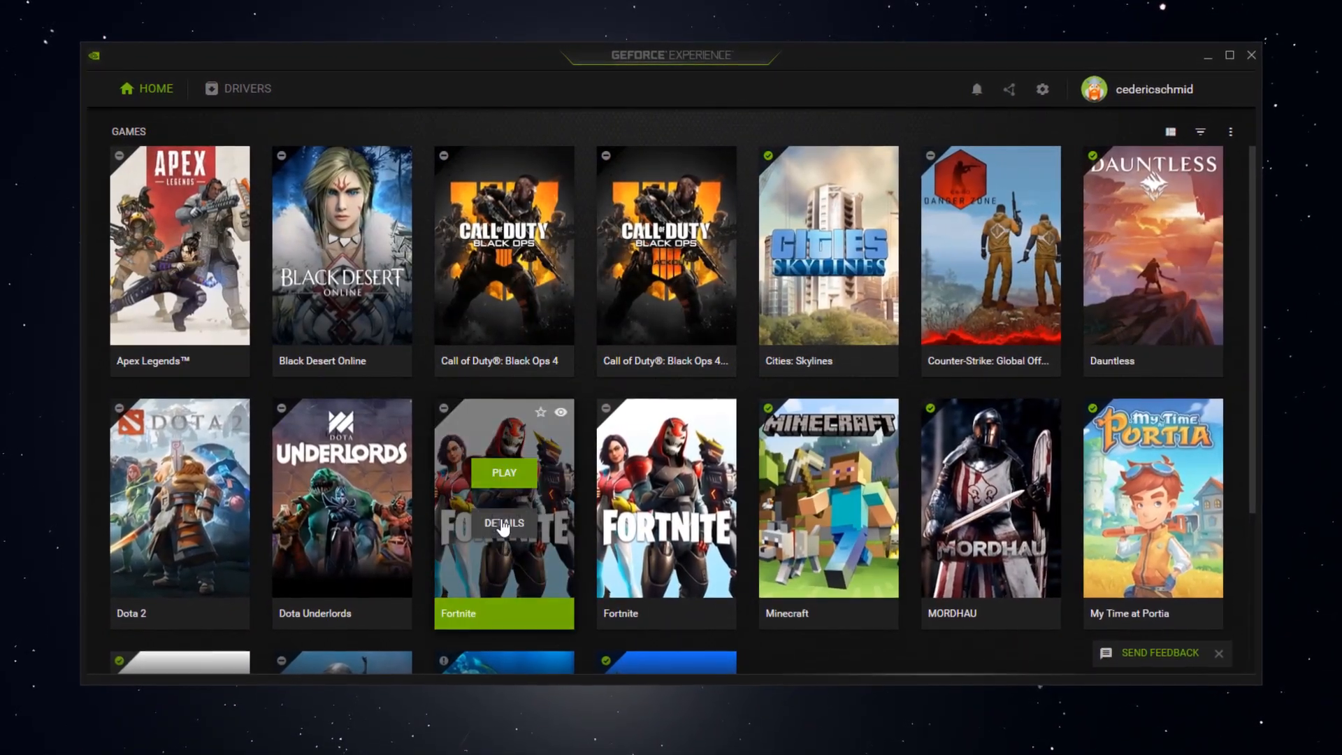
- Review Fortnite's custom optimisation resolution options in GeForce Experience, then cancel without applying
{"action": "left_click", "coordinate": [503, 522]}
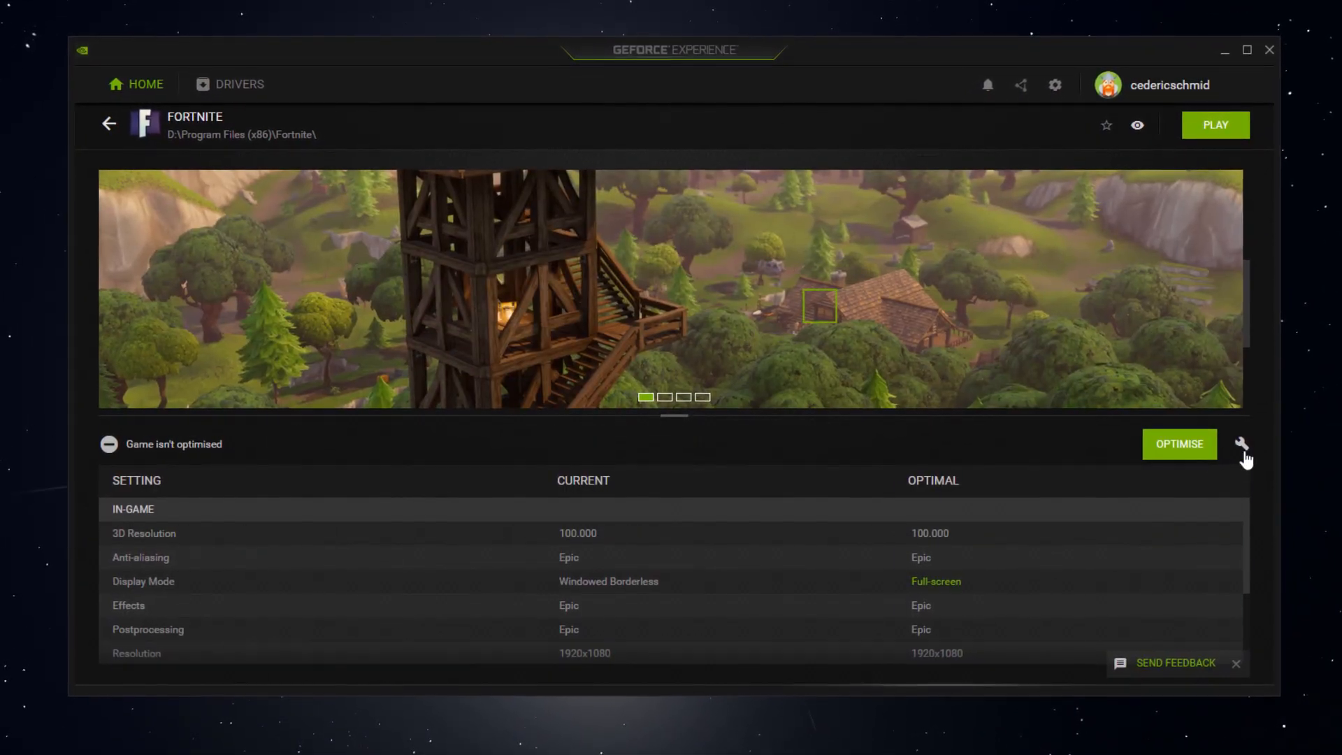
{"action": "left_click", "coordinate": [1242, 444]}
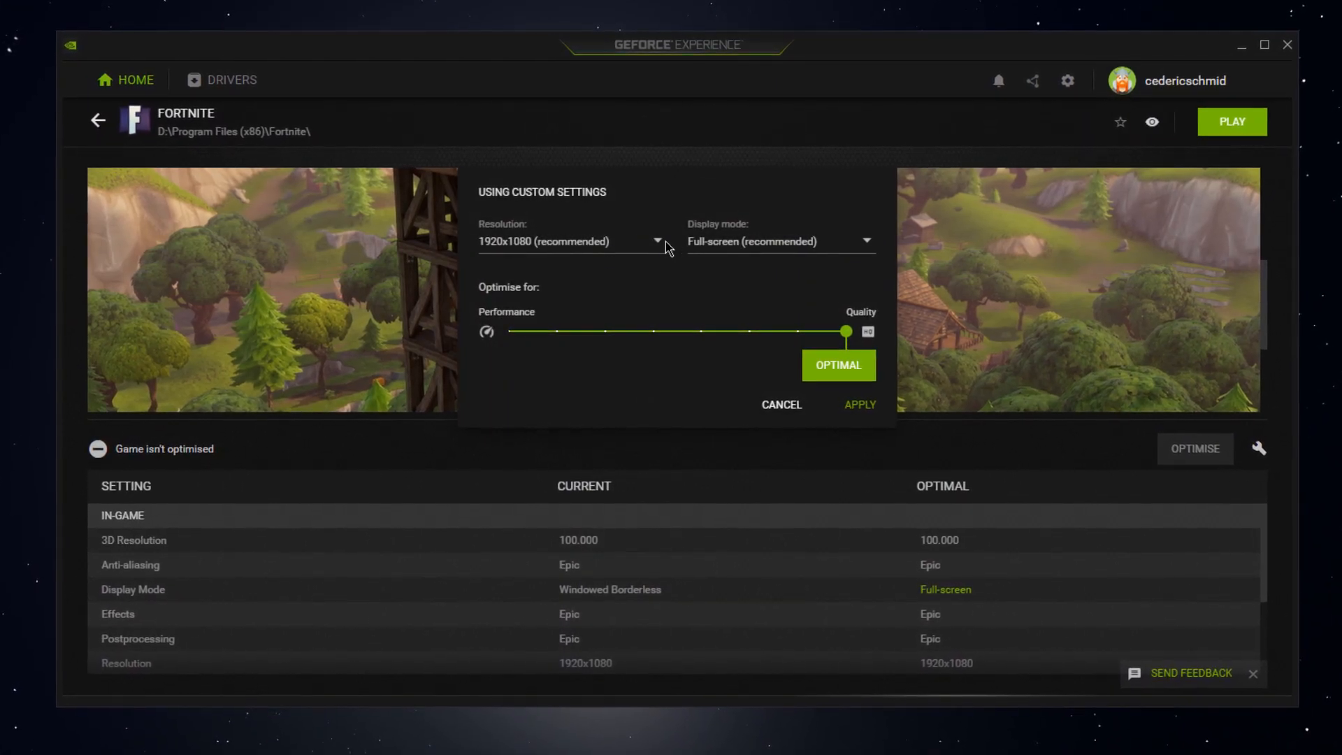
{"action": "left_click", "coordinate": [656, 241]}
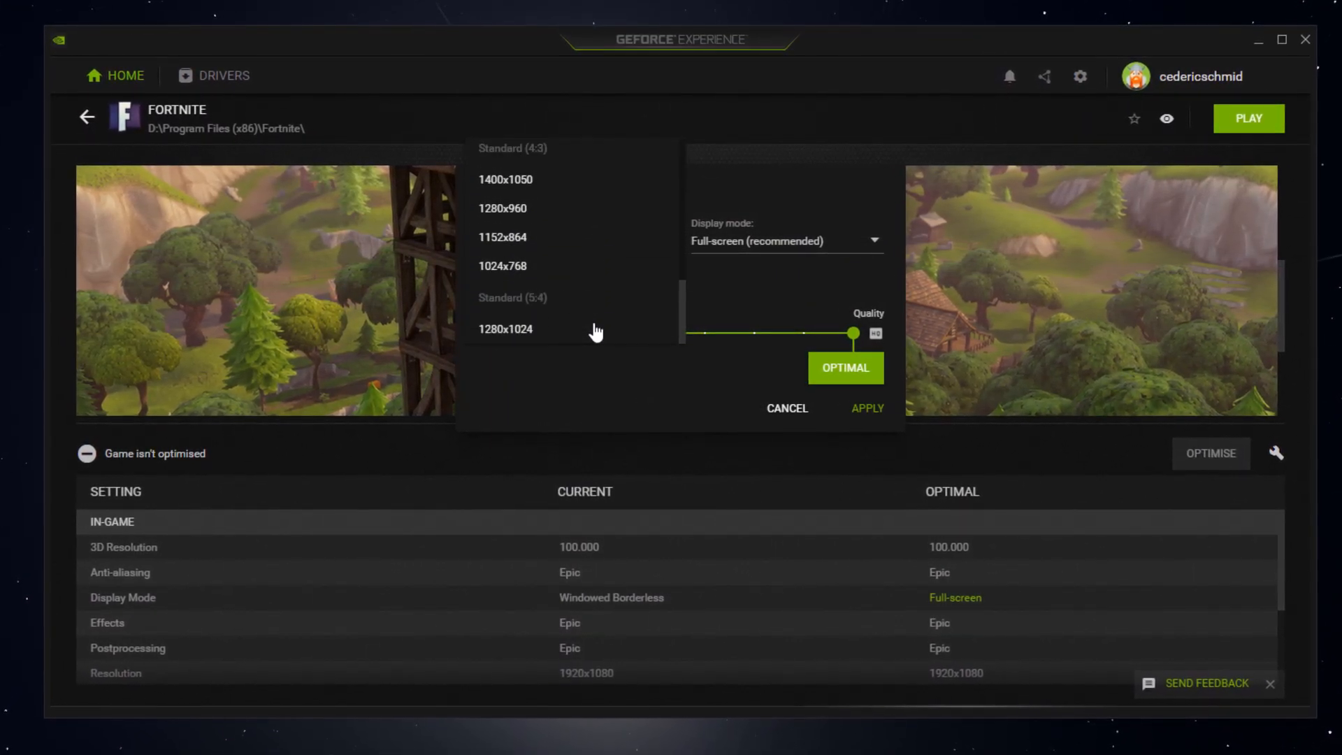
{"action": "scroll", "scroll_direction": "up", "scroll_amount": 3}
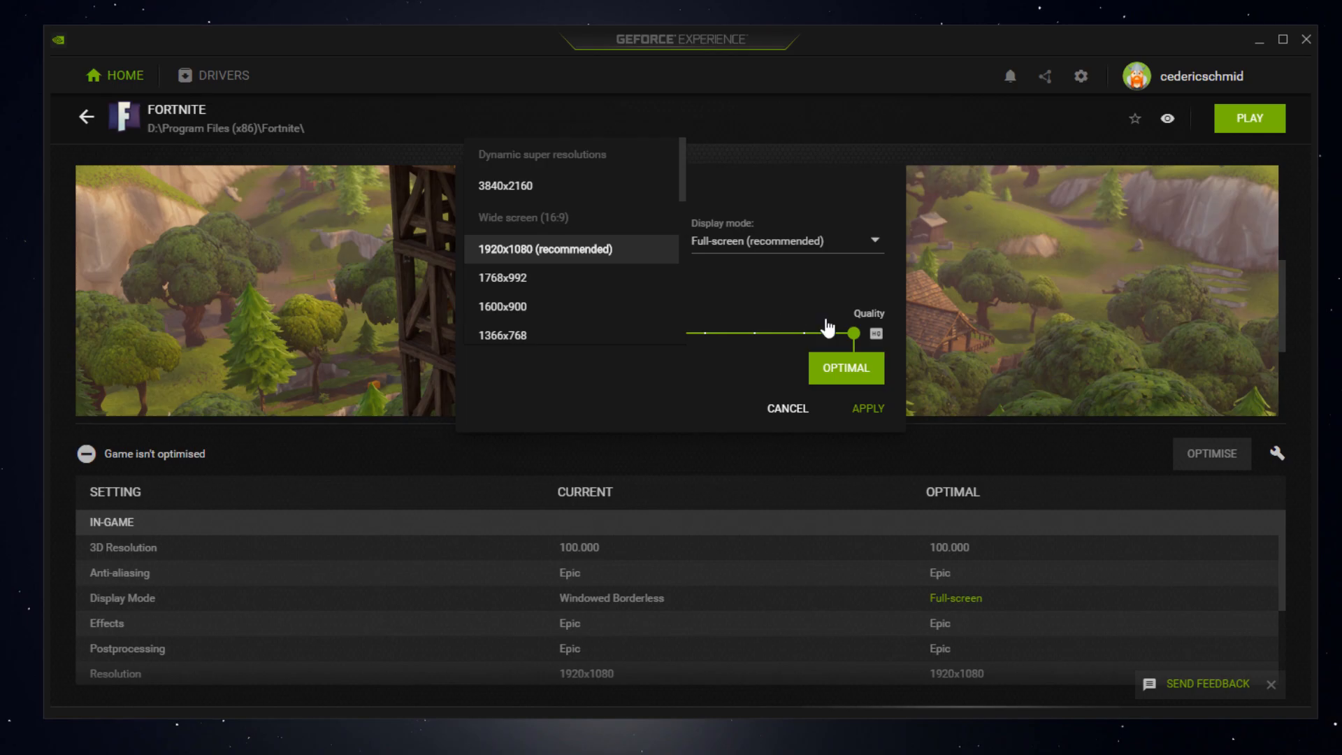
{"action": "mouse_move", "coordinate": [786, 408]}
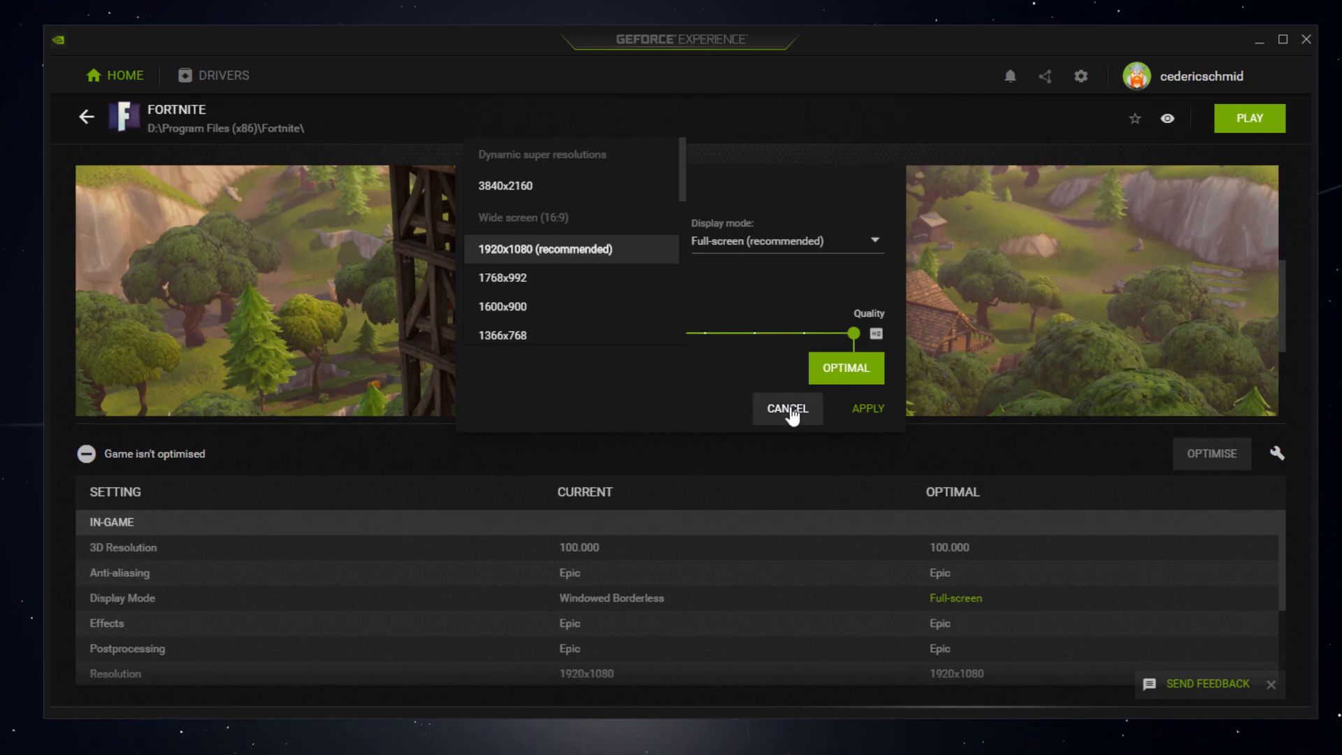
{"action": "left_click", "coordinate": [786, 408]}
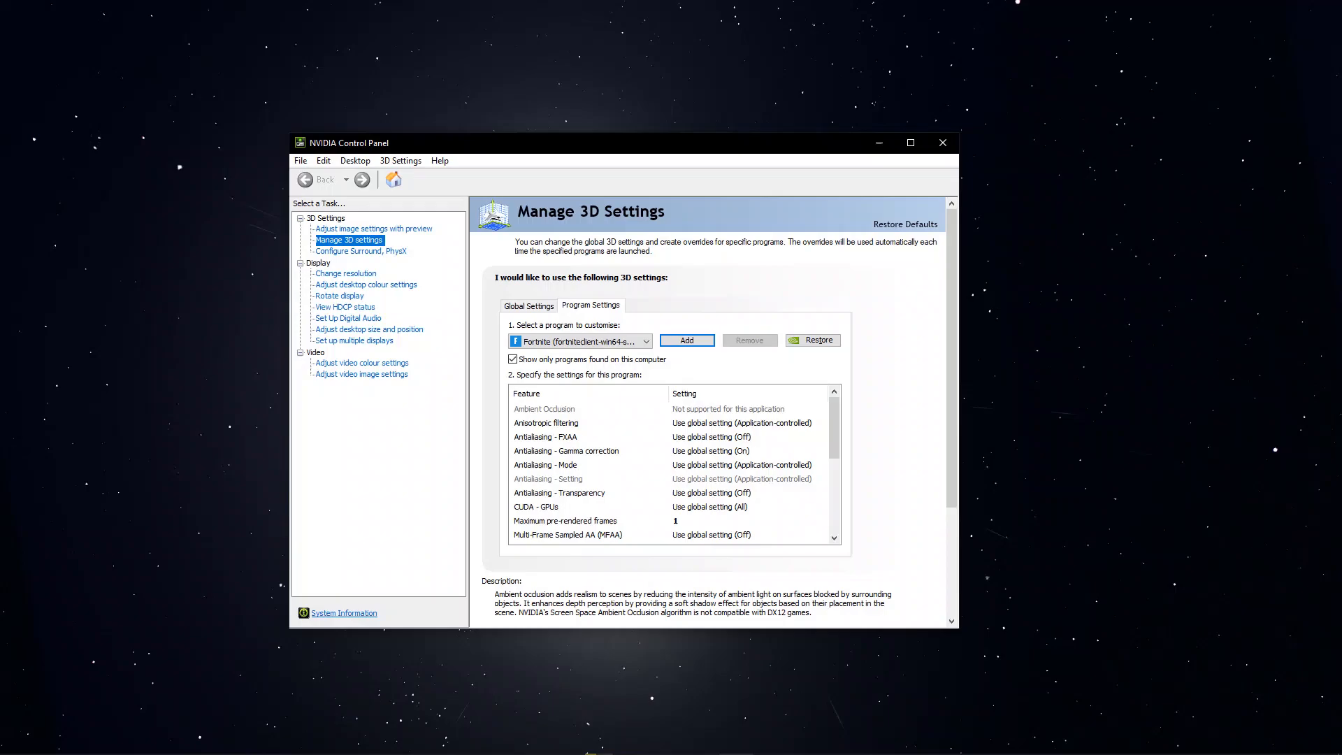
- Right-click the desktop to bring up the NVIDIA Control Panel shortcut
{"action": "right_click", "coordinate": [1093, 343]}
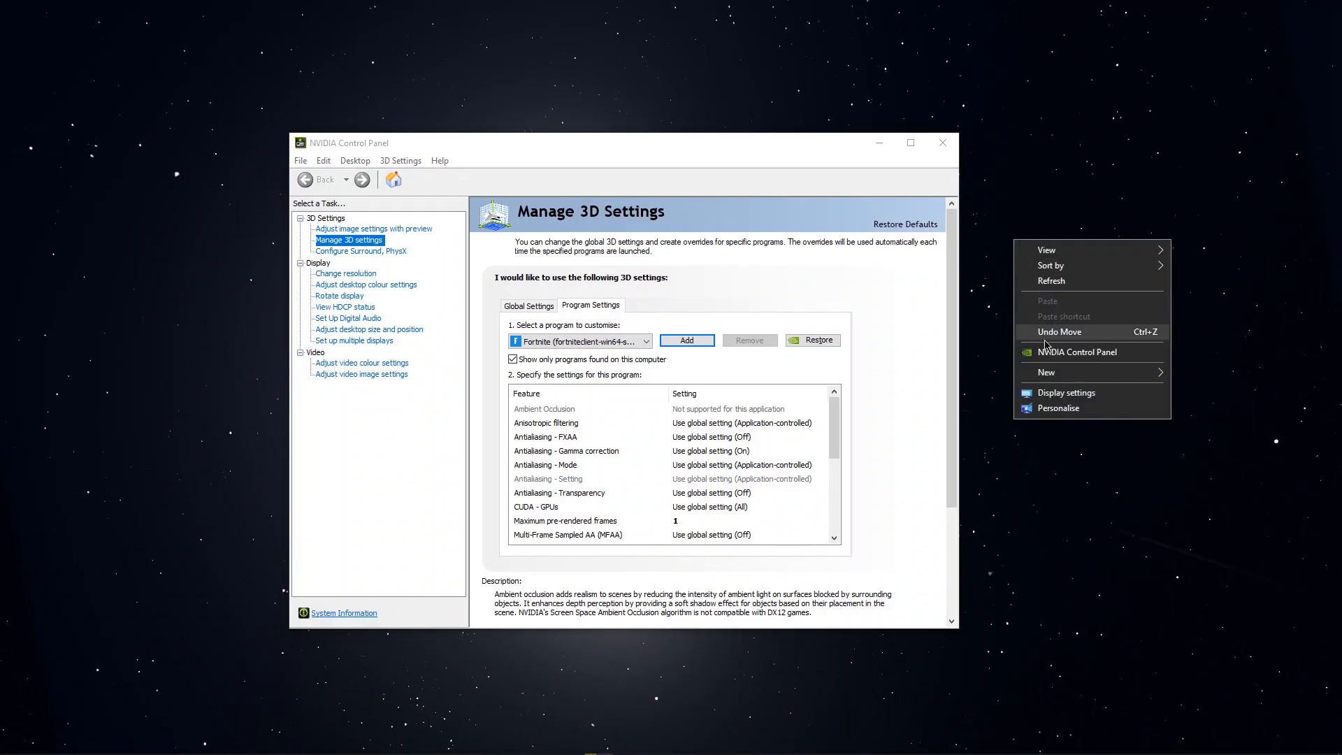
{"action": "mouse_move", "coordinate": [795, 204]}
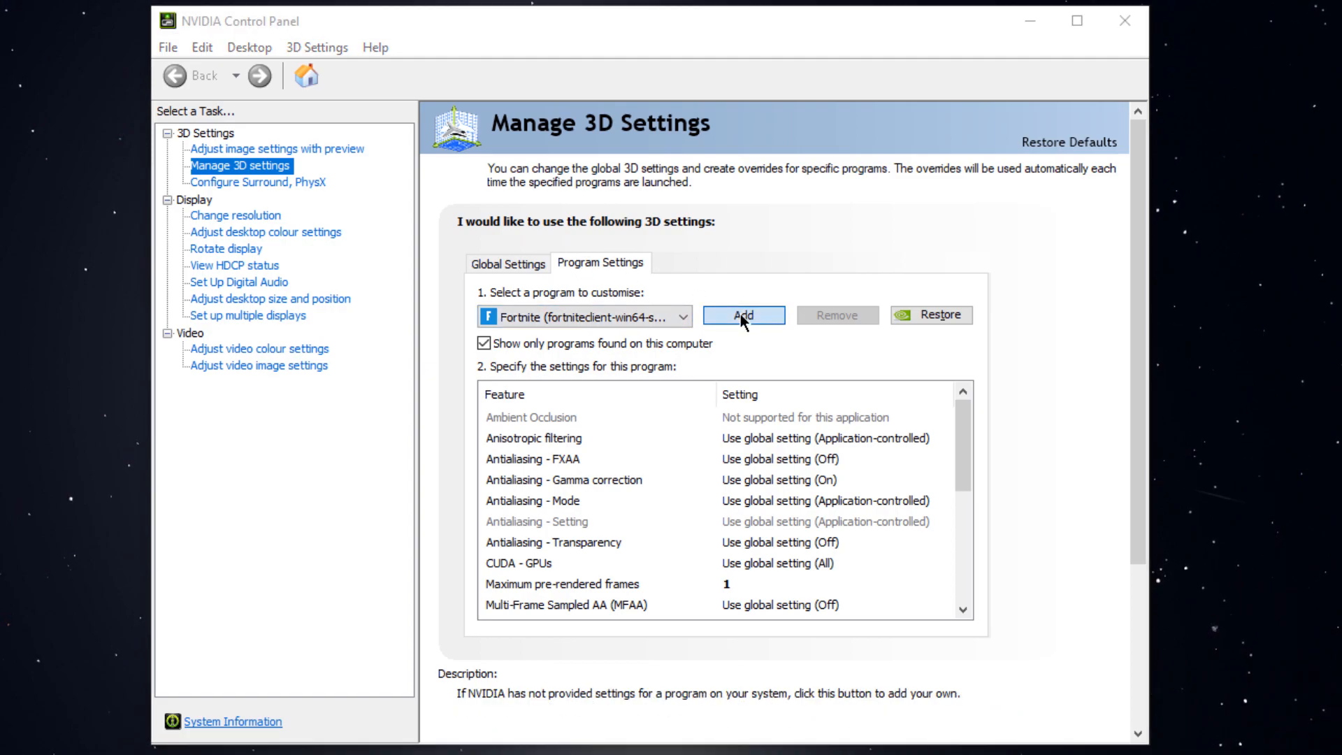
- Add Fortnite as a program profile and inspect its Virtual Reality pre-rendered frames setting
{"action": "left_click", "coordinate": [740, 315]}
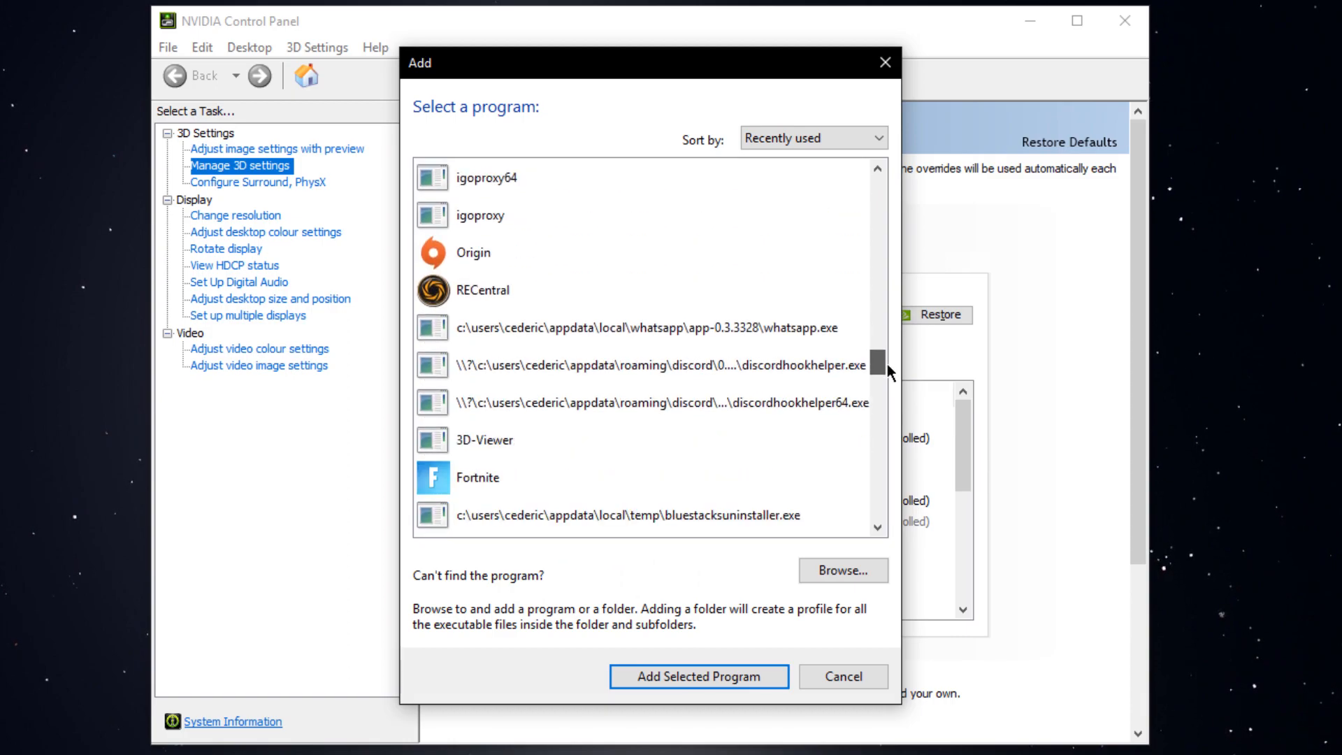
{"action": "left_click", "coordinate": [698, 676]}
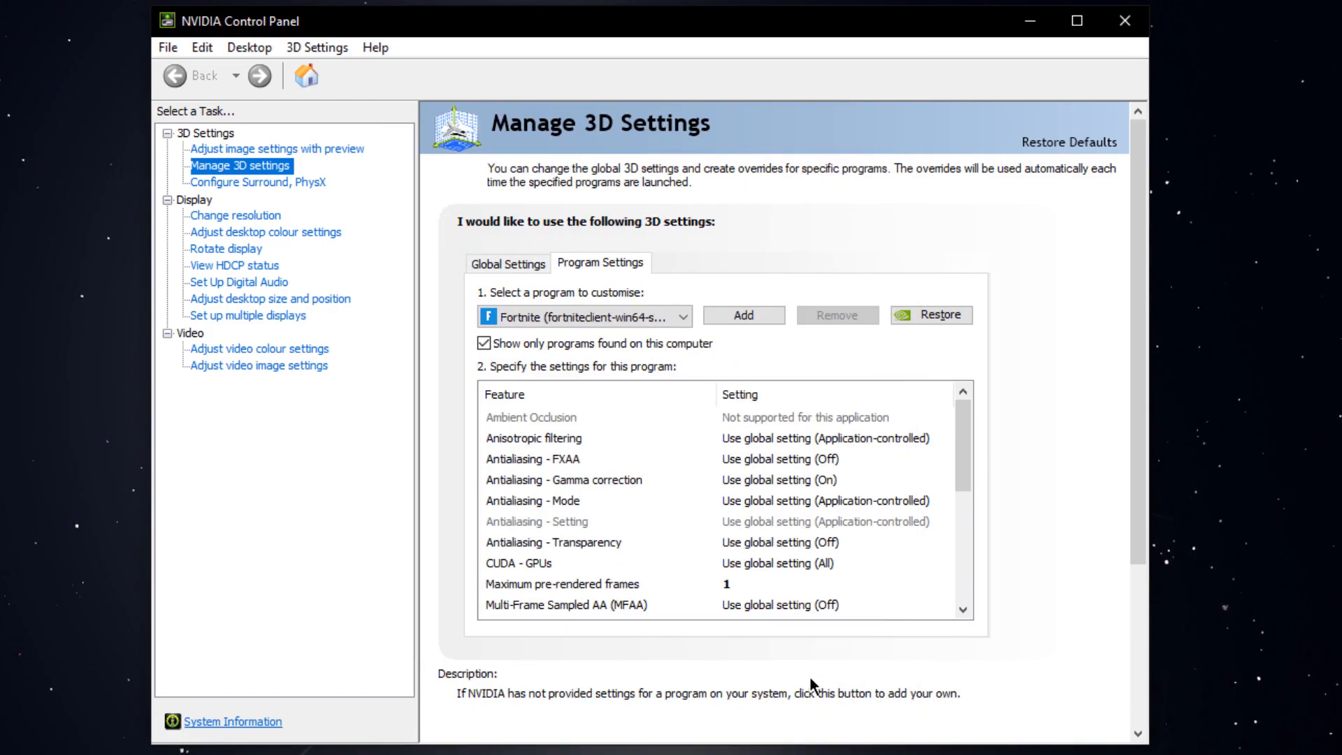
{"action": "scroll", "scroll_direction": "down", "scroll_amount": 3}
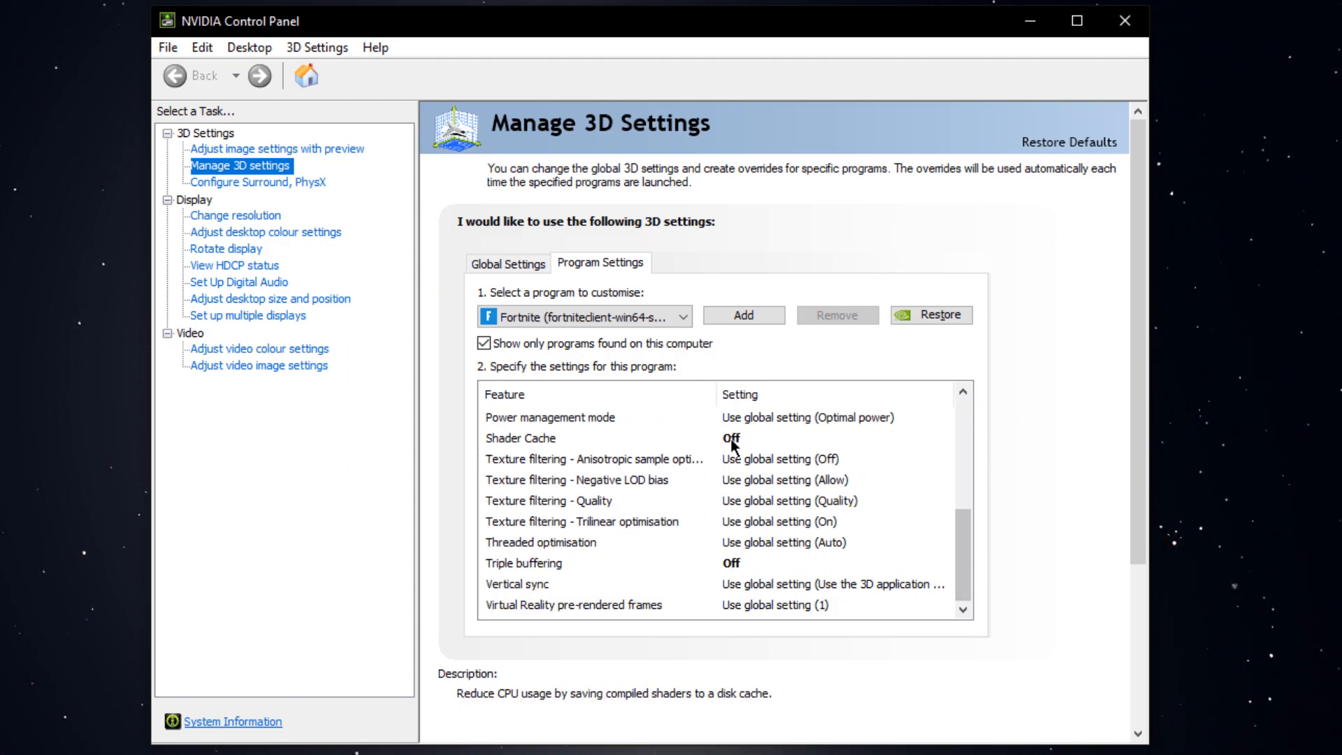
{"action": "left_click", "coordinate": [522, 562]}
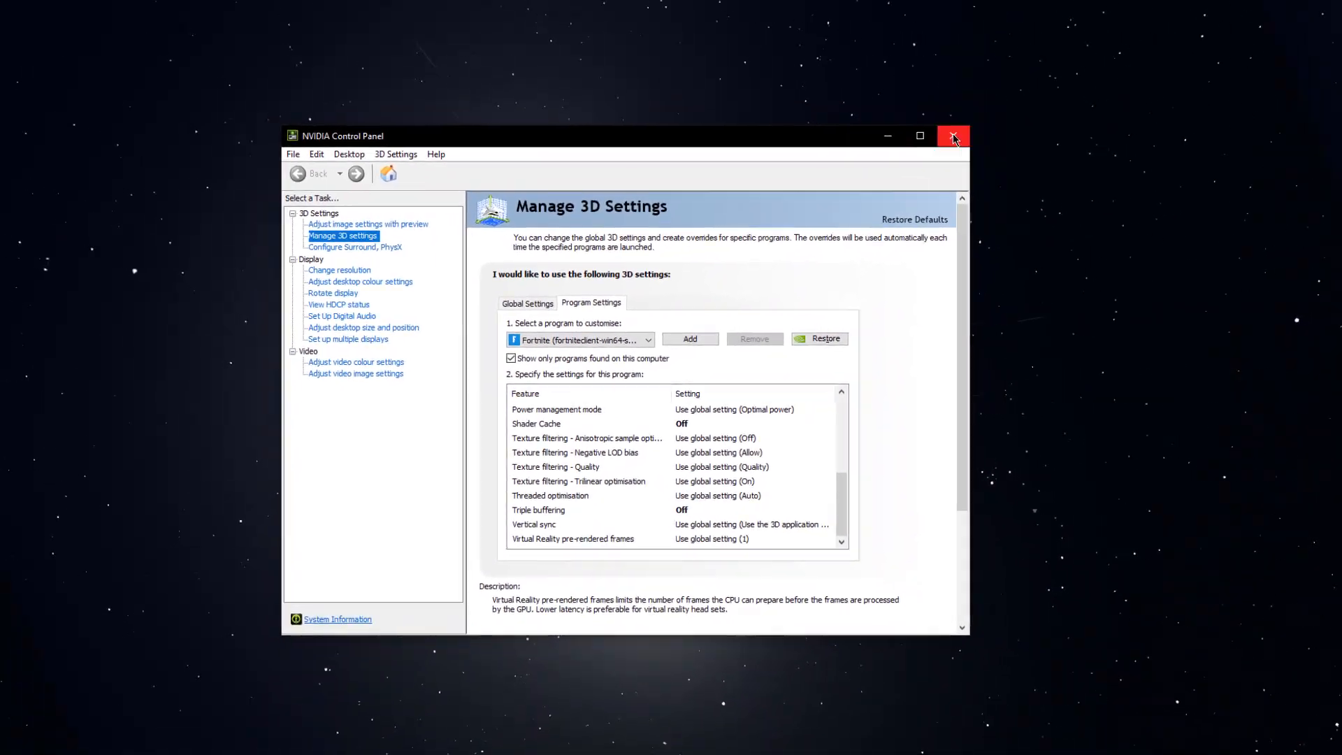
- Close NVIDIA Control Panel and permanently delete the 49 Temp items, skipping in-use files
{"action": "left_click", "coordinate": [953, 136]}
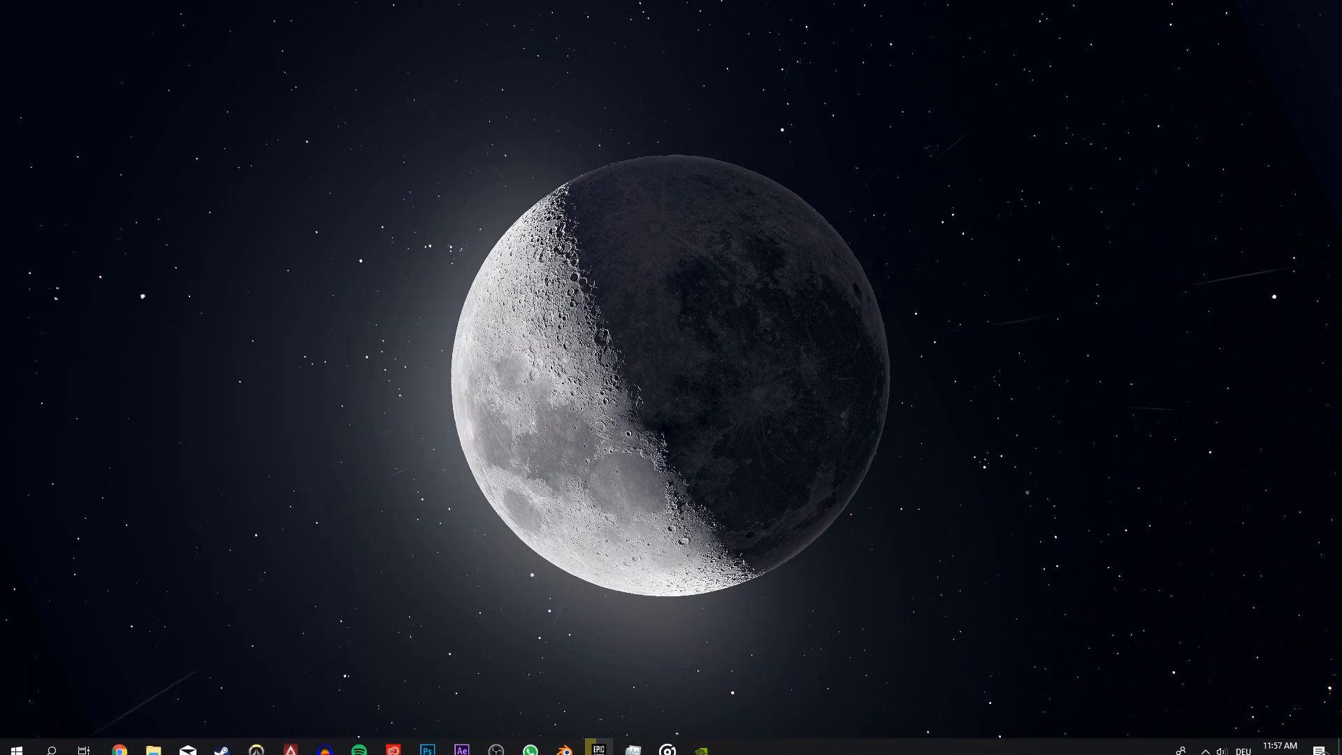
{"action": "left_click", "coordinate": [152, 751]}
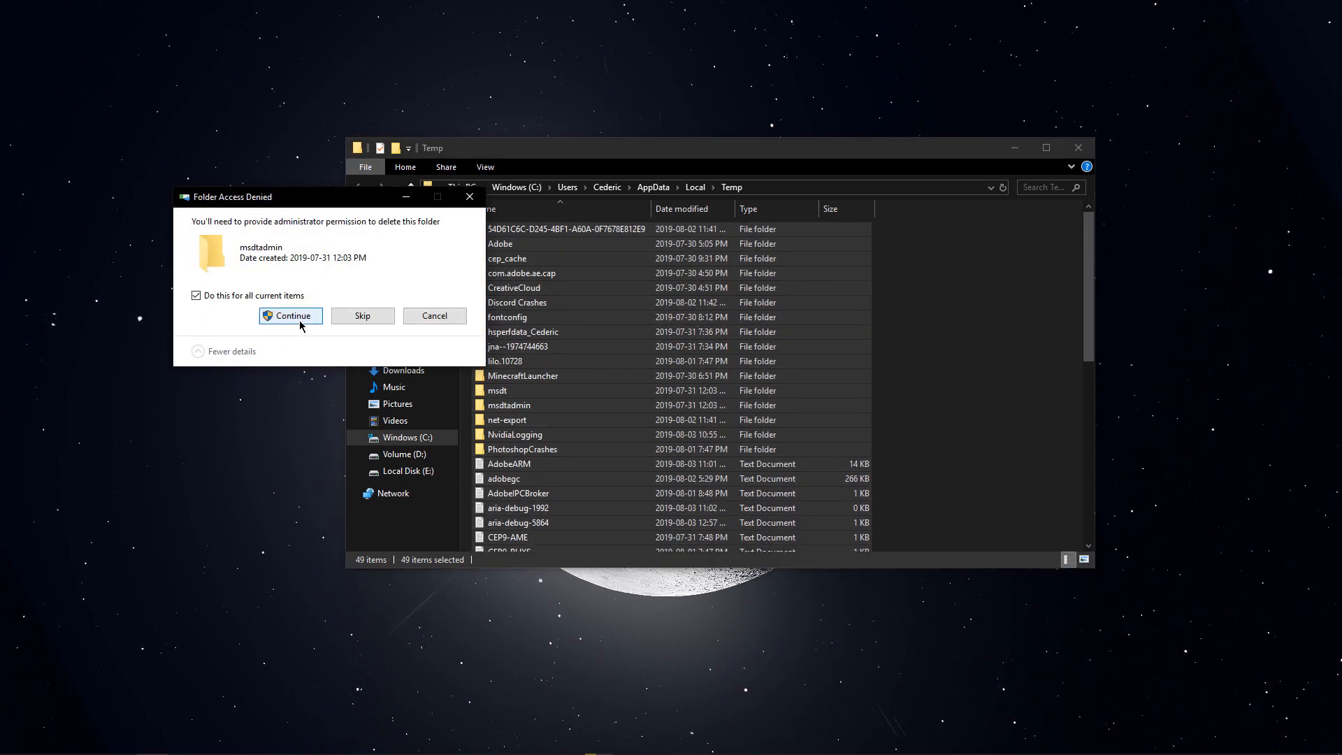
{"action": "left_click", "coordinate": [290, 315]}
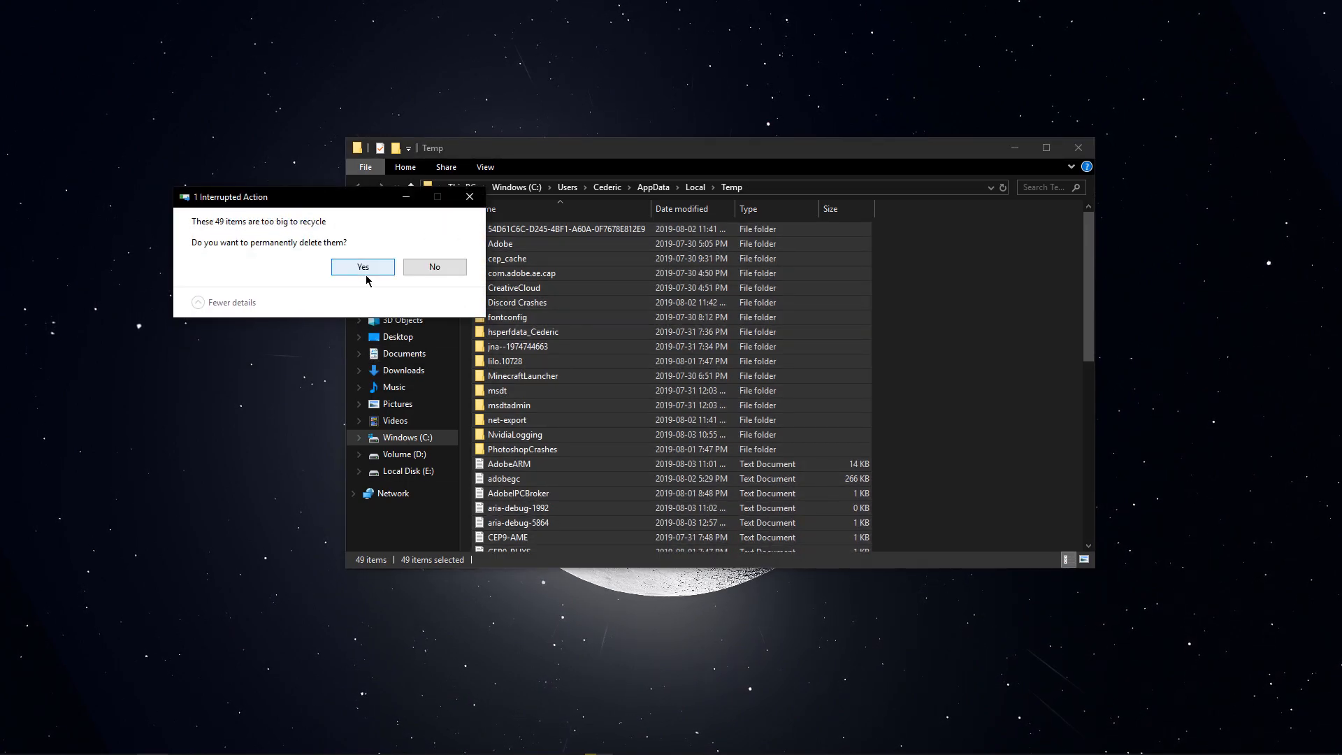
{"action": "left_click", "coordinate": [362, 266]}
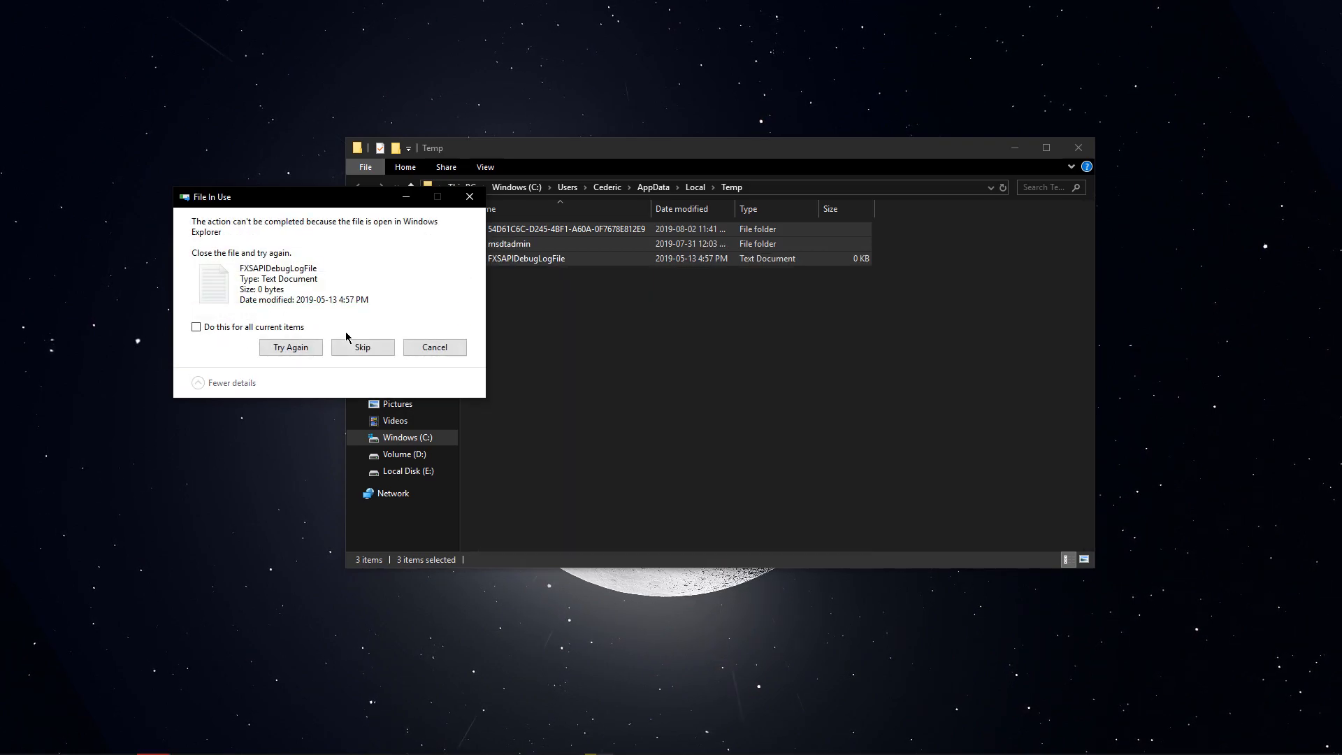
{"action": "left_click", "coordinate": [362, 347]}
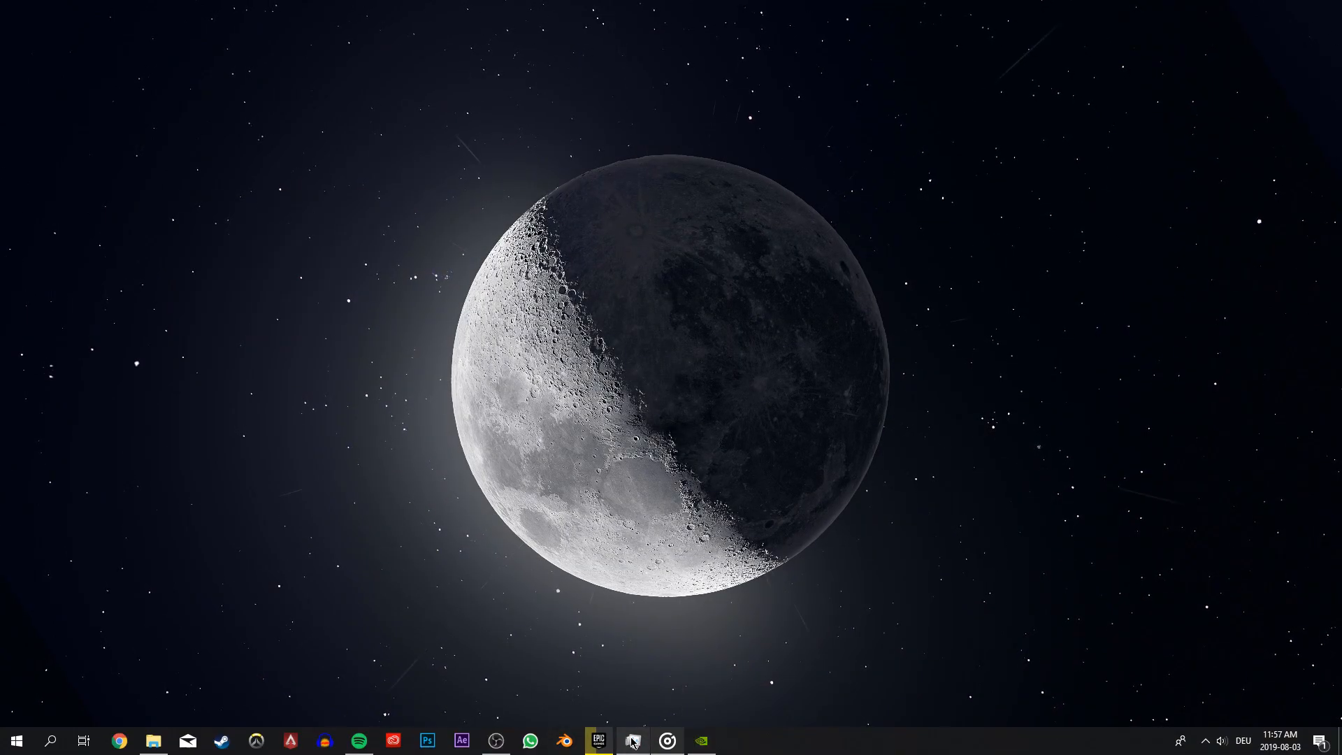
- Review background processes in Task Manager, then check the Windows Security notification startup entry
{"action": "left_click", "coordinate": [632, 741]}
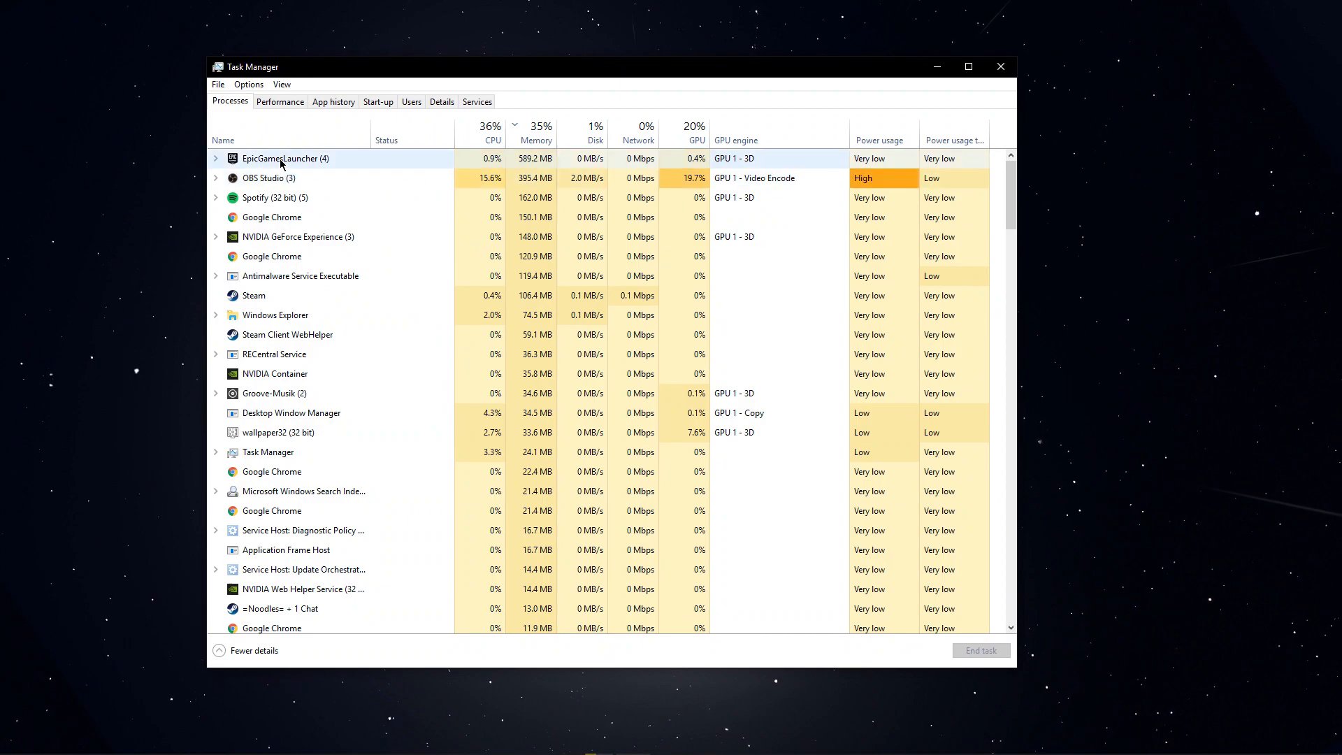
{"action": "left_click", "coordinate": [271, 217]}
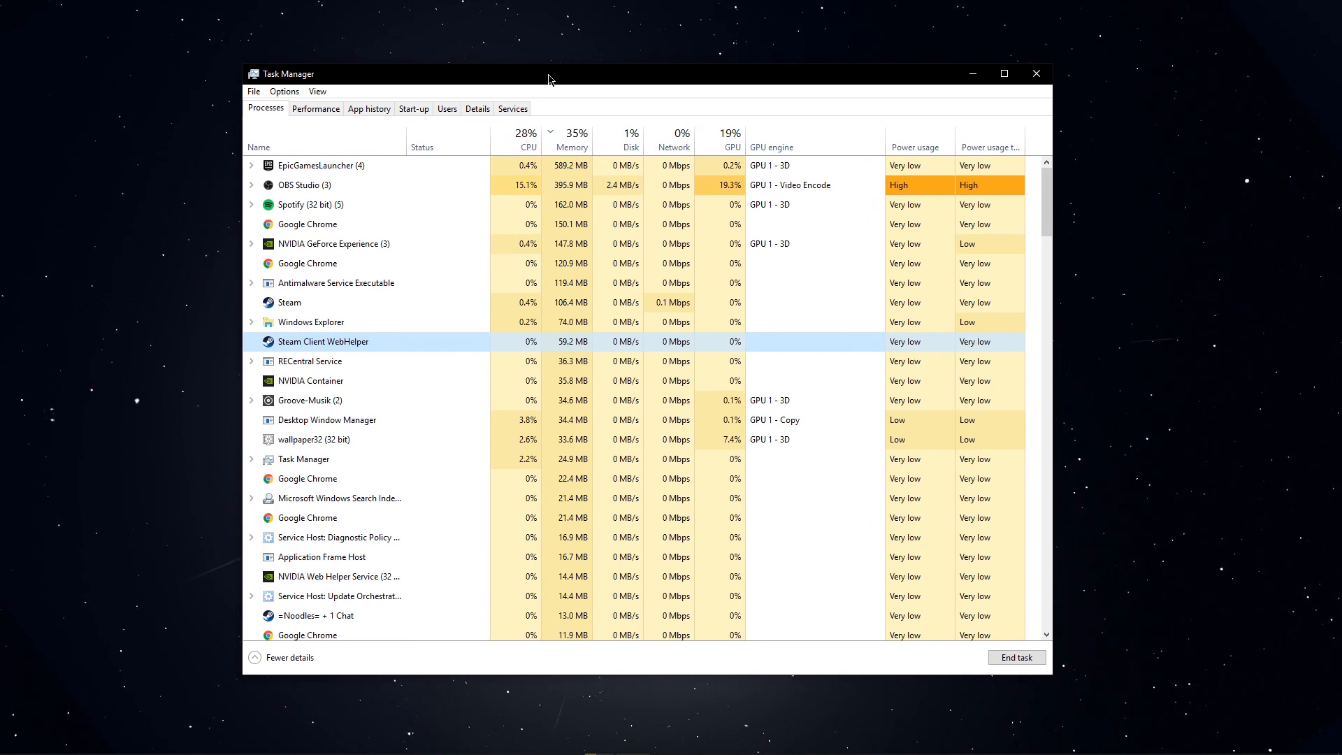
{"action": "scroll", "scroll_direction": "down", "scroll_amount": 3}
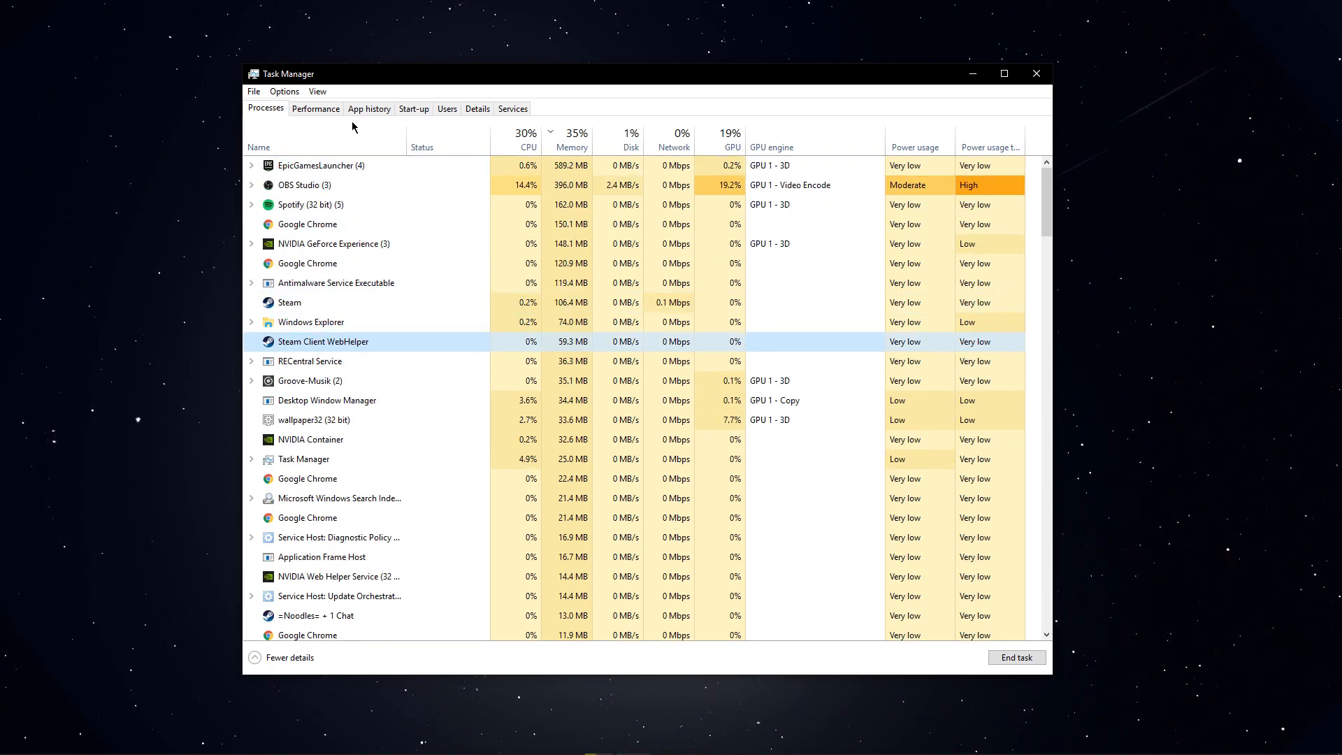
{"action": "left_click", "coordinate": [413, 108]}
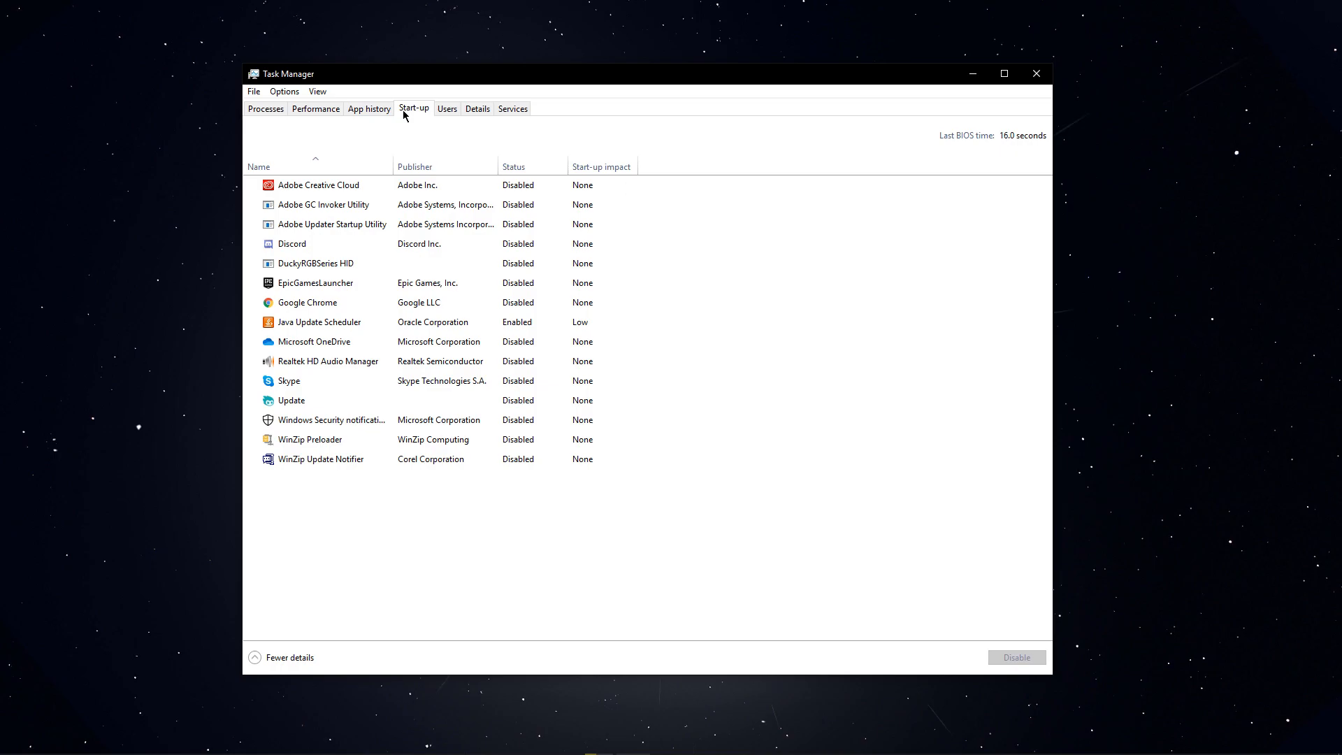
{"action": "left_click", "coordinate": [385, 419]}
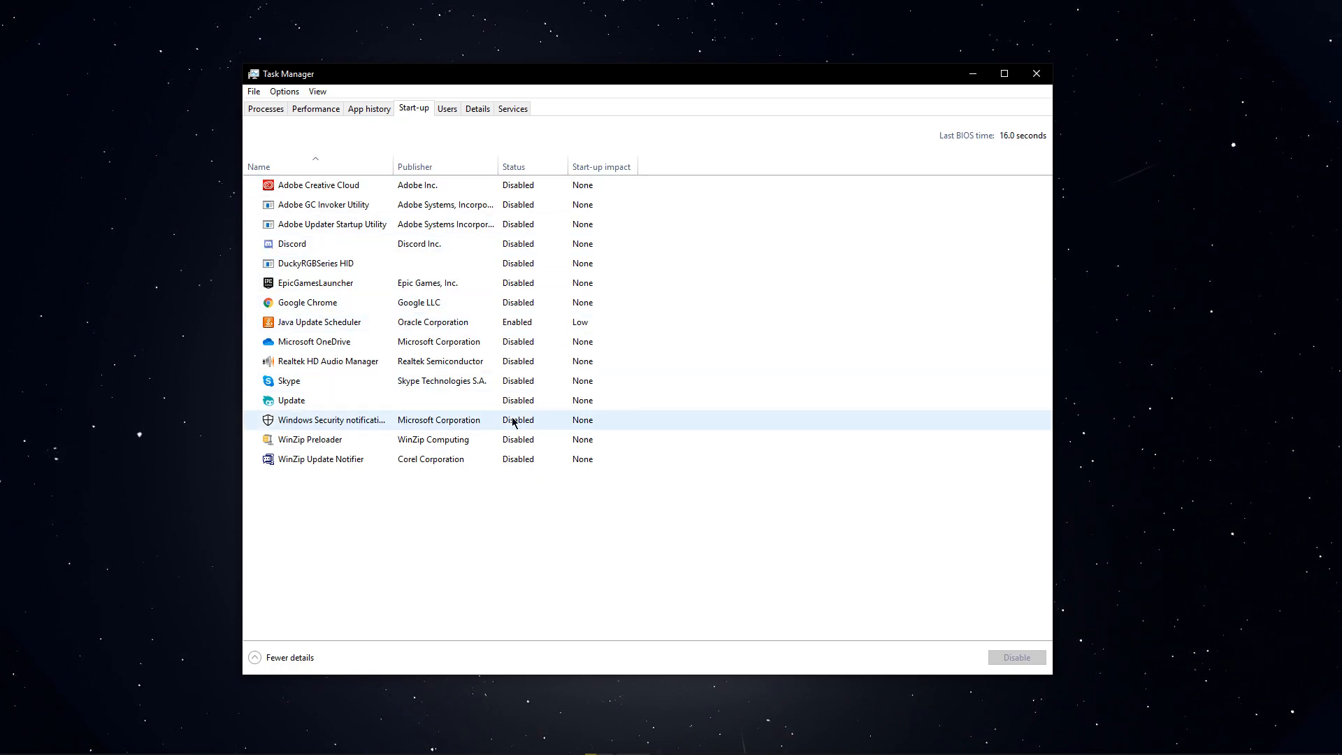